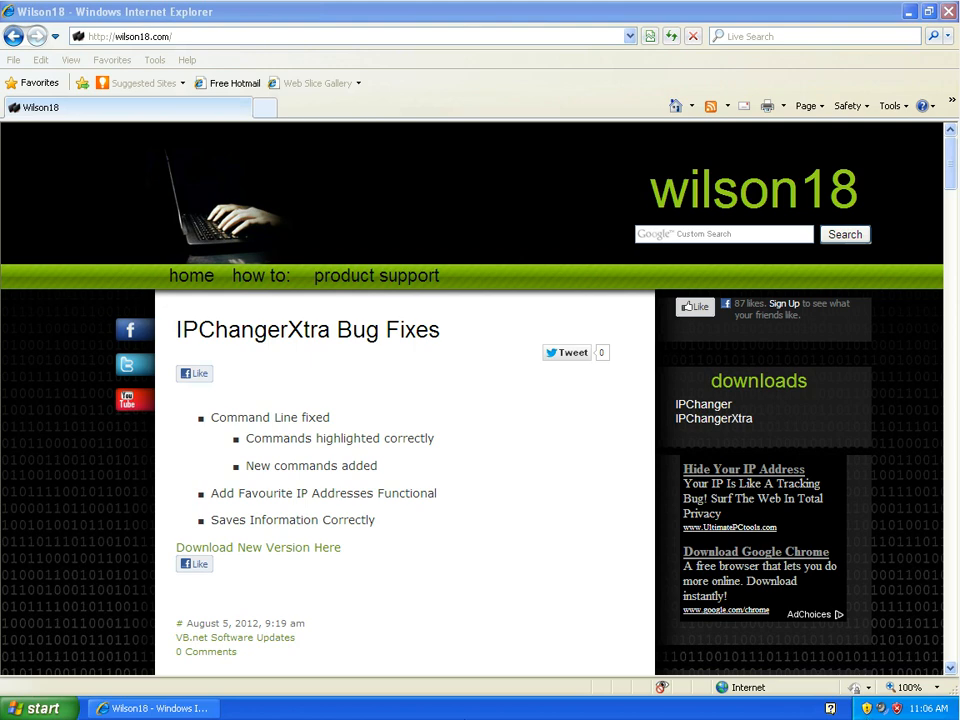
{"action": "mouse_move", "coordinate": [40, 708]}
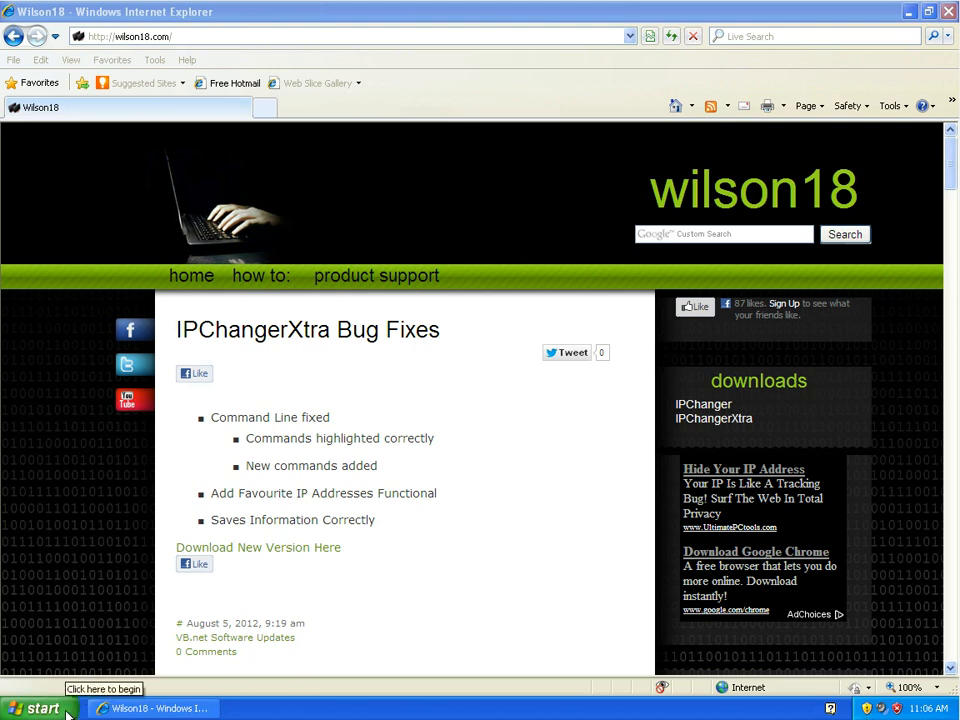
- Launch Control Panel from the Start menu
{"action": "left_click", "coordinate": [38, 708]}
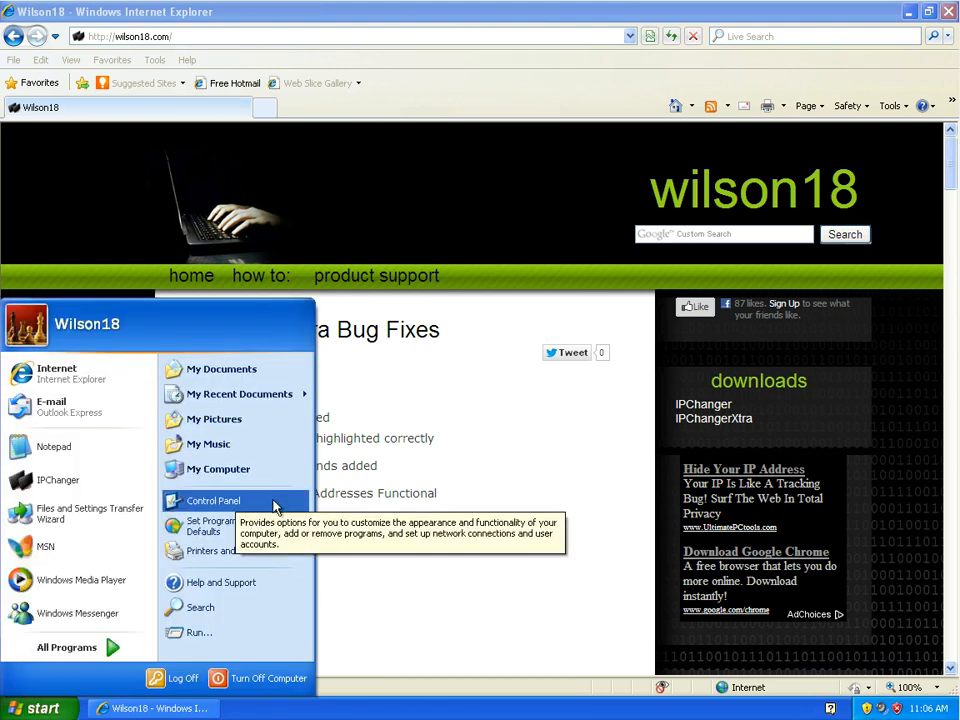
{"action": "left_click", "coordinate": [212, 500]}
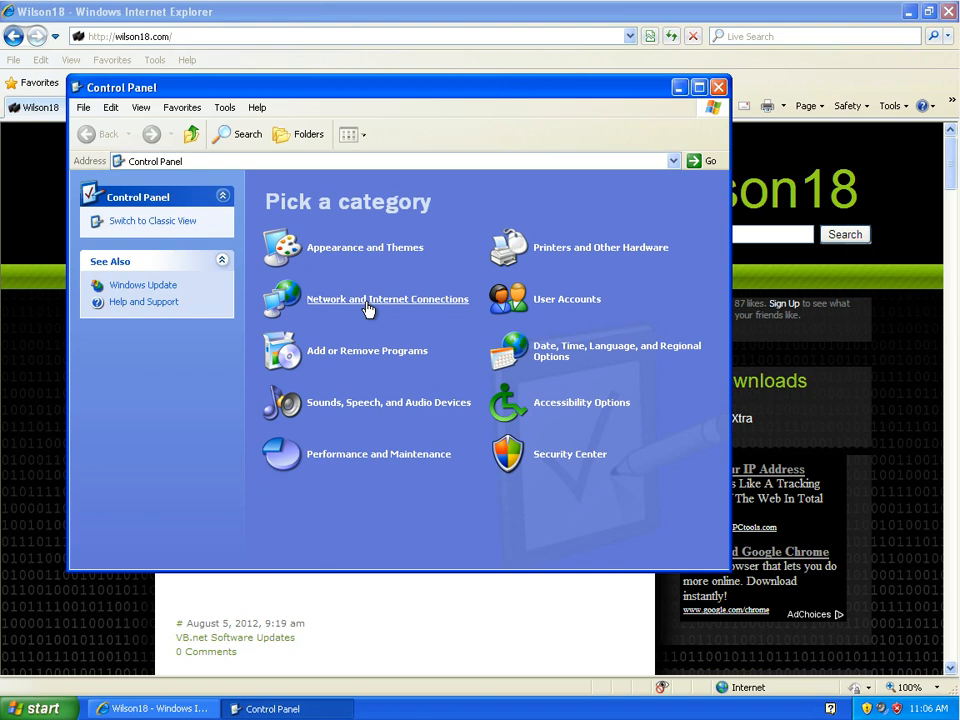
- Go through Network and Internet Connections to the Network Connections folder
{"action": "left_click", "coordinate": [388, 300]}
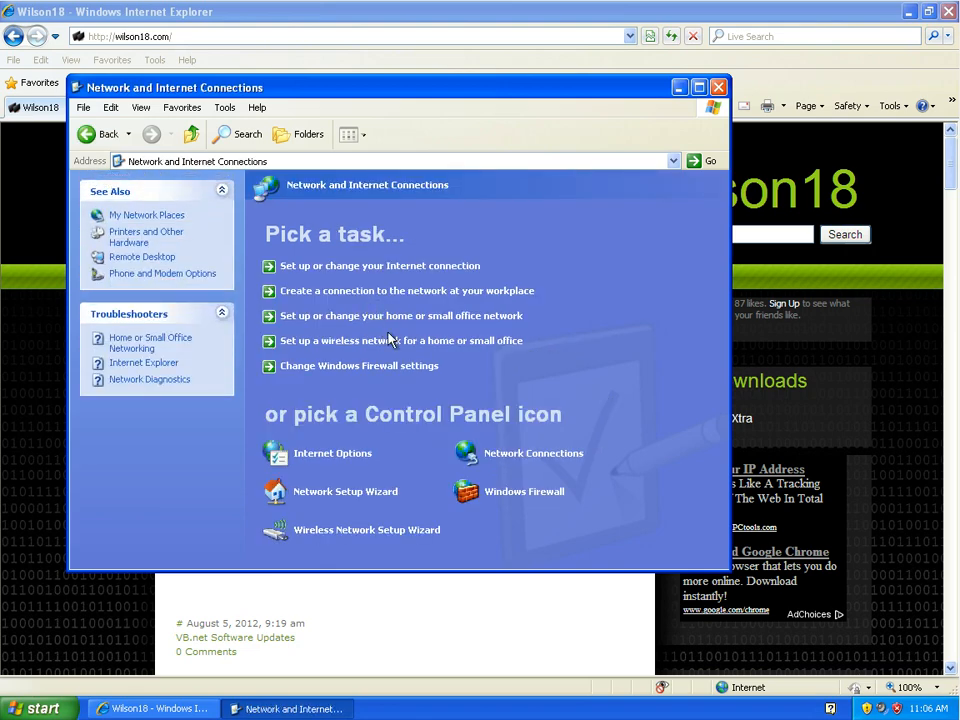
{"action": "mouse_move", "coordinate": [532, 452]}
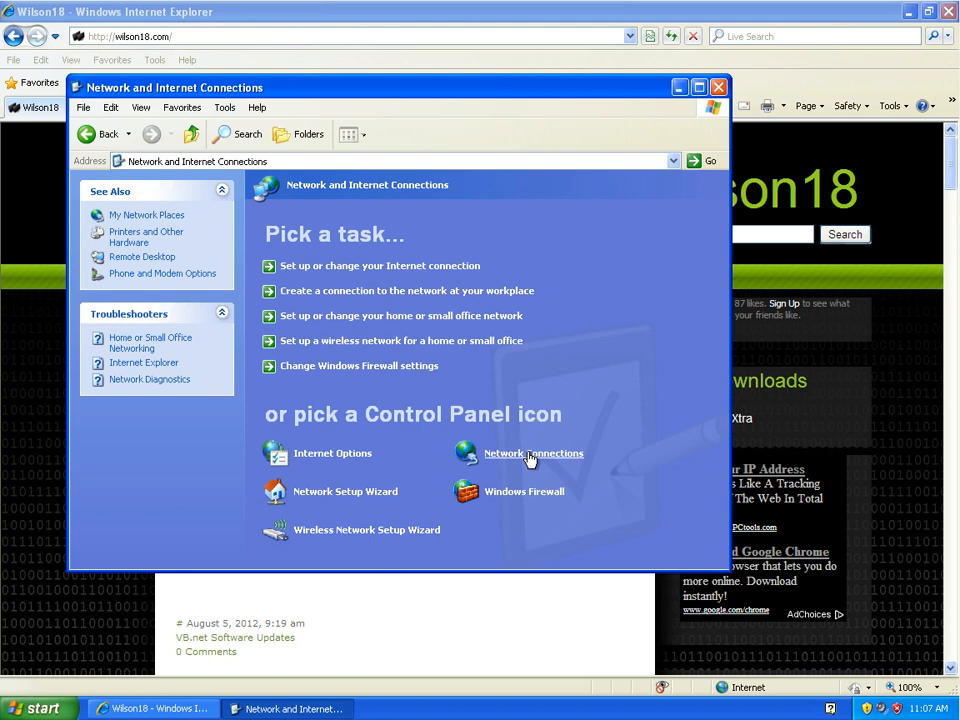
{"action": "mouse_move", "coordinate": [562, 466]}
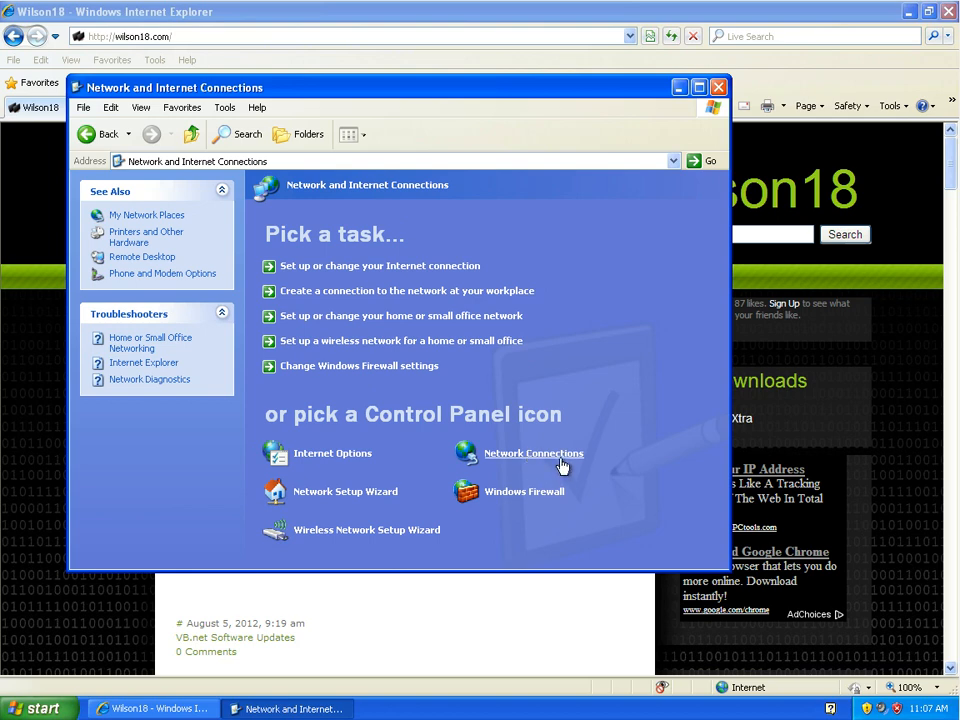
{"action": "left_click", "coordinate": [532, 452]}
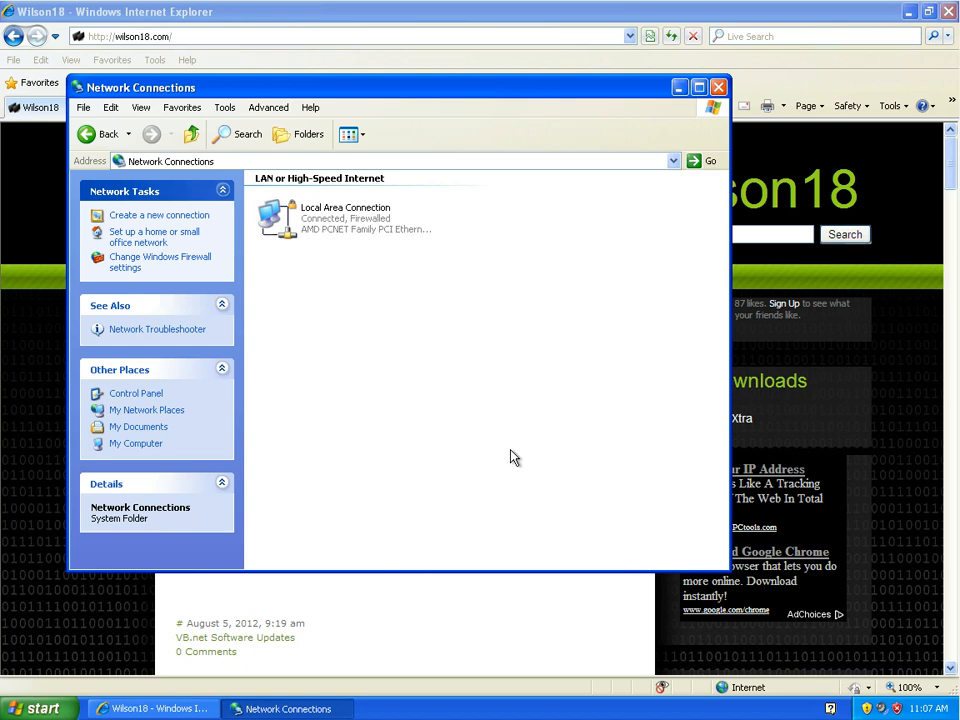
{"action": "mouse_move", "coordinate": [344, 238]}
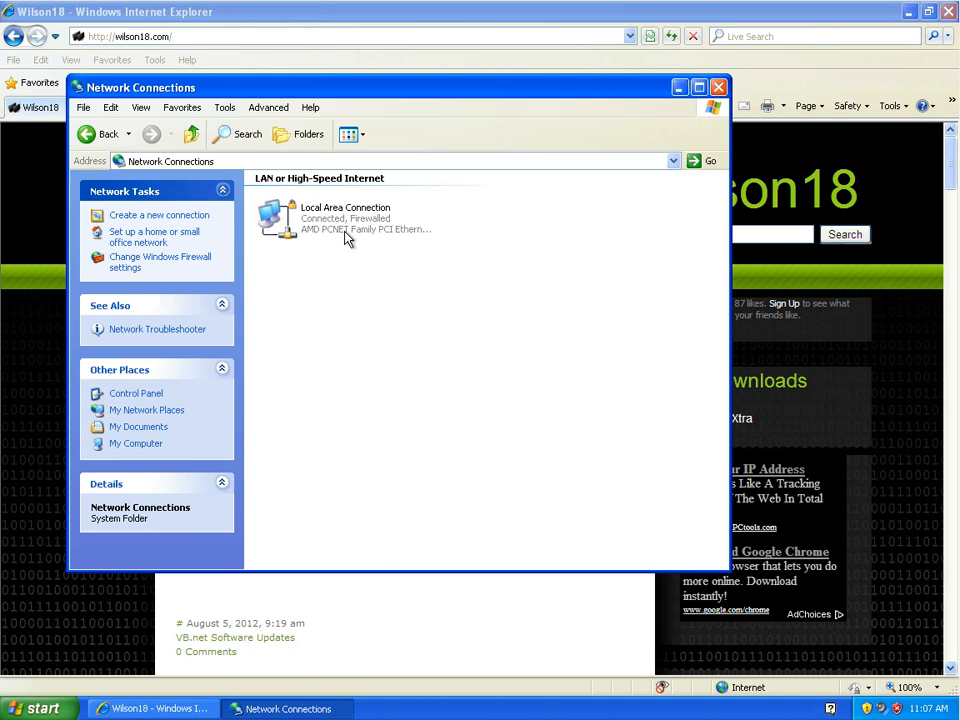
- Select the Local Area Connection to reach its properties
{"action": "left_click", "coordinate": [344, 218]}
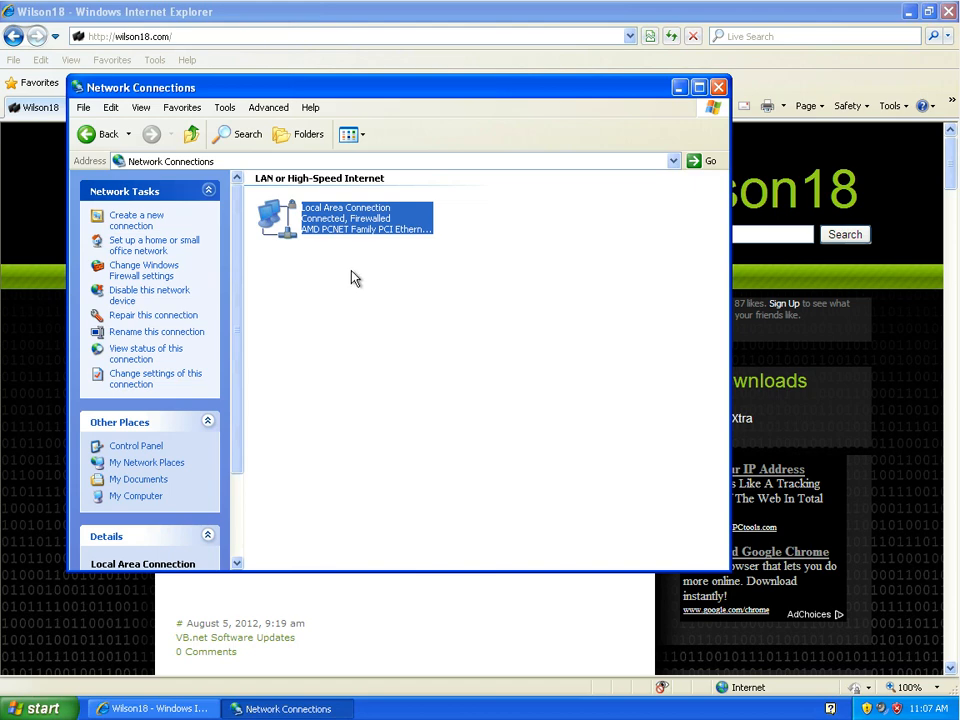
{"action": "mouse_move", "coordinate": [412, 284]}
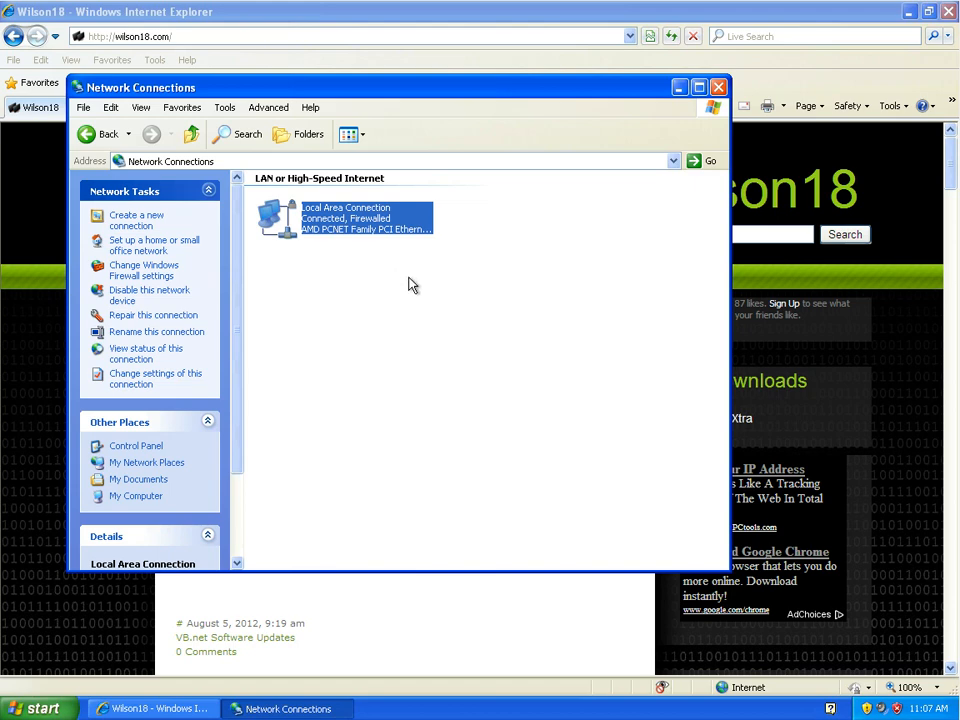
{"action": "mouse_move", "coordinate": [436, 288]}
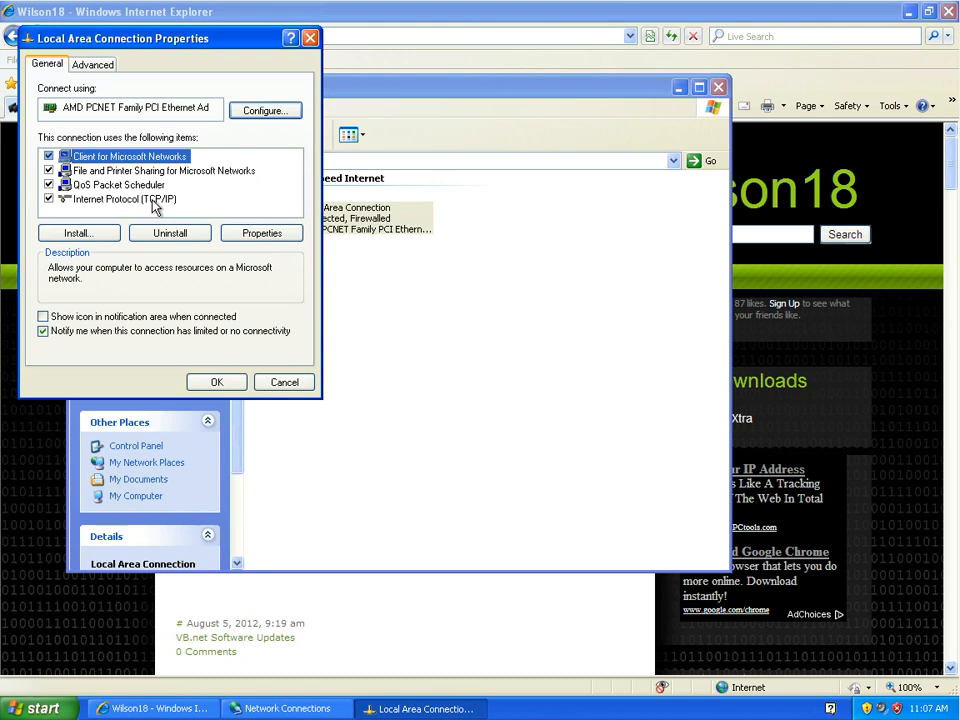
- Bring up Internet Protocol (TCP/IP) Properties and set it to 'Use the following IP address' with blank fields
{"action": "left_click", "coordinate": [260, 232]}
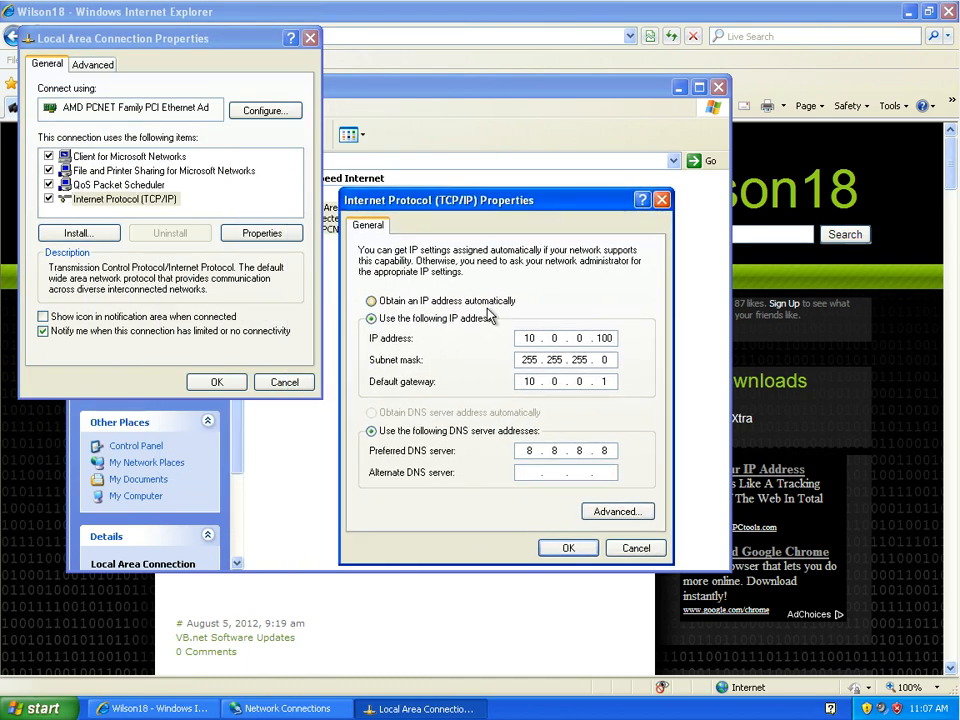
{"action": "left_click", "coordinate": [372, 300]}
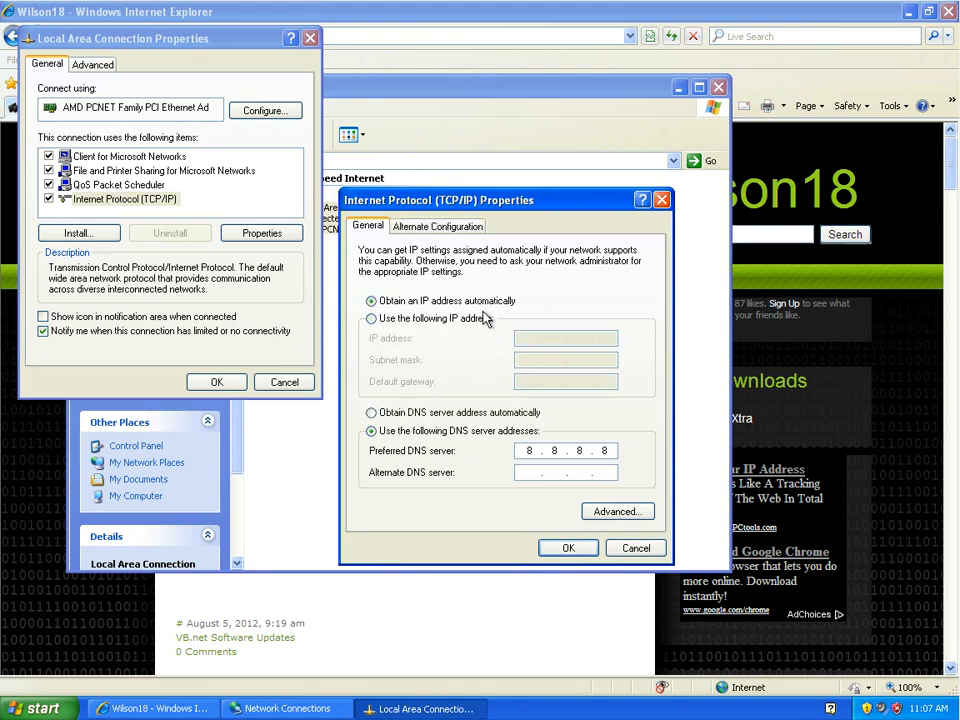
{"action": "left_click", "coordinate": [372, 318]}
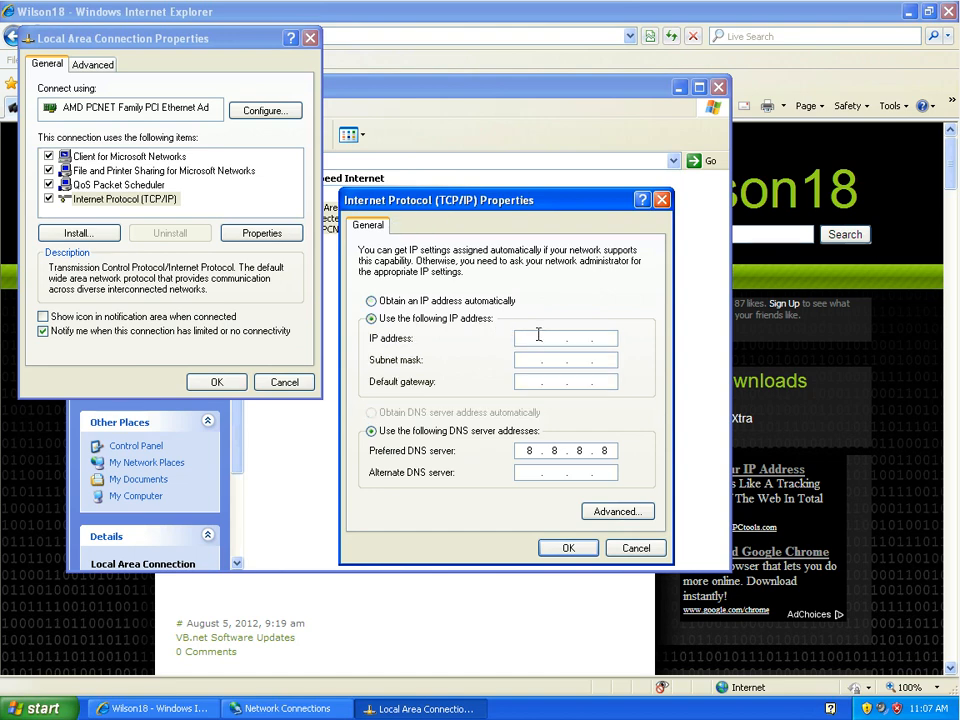
- Enter IP address 10.0.0.33 and subnet mask 255.255.255.0
{"action": "type", "text": "10 . 0 . 0 ."}
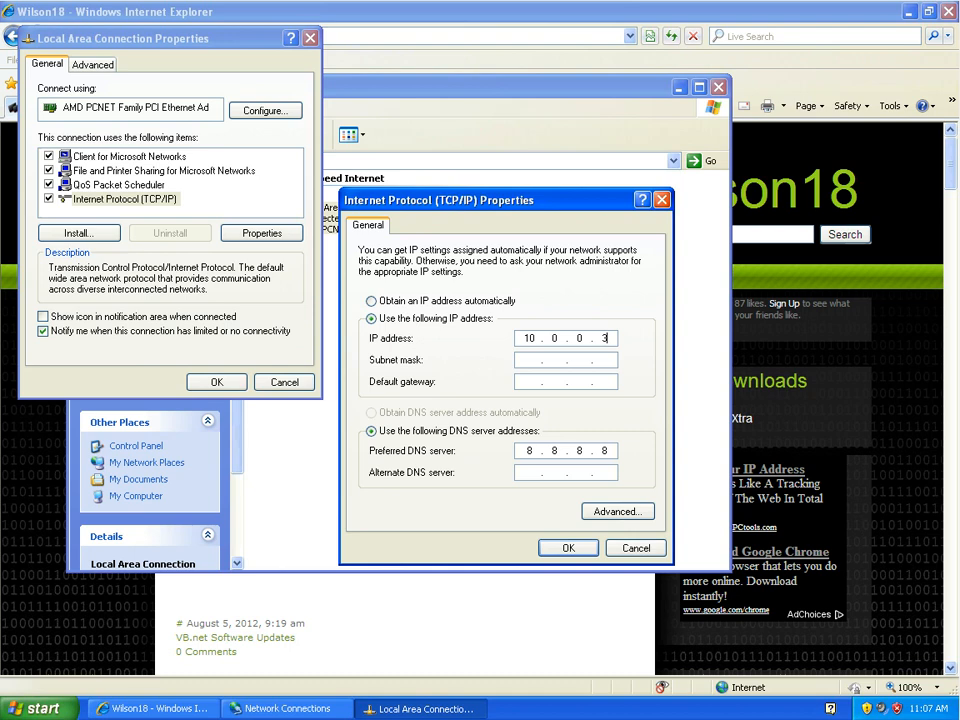
{"action": "type", "text": "3"}
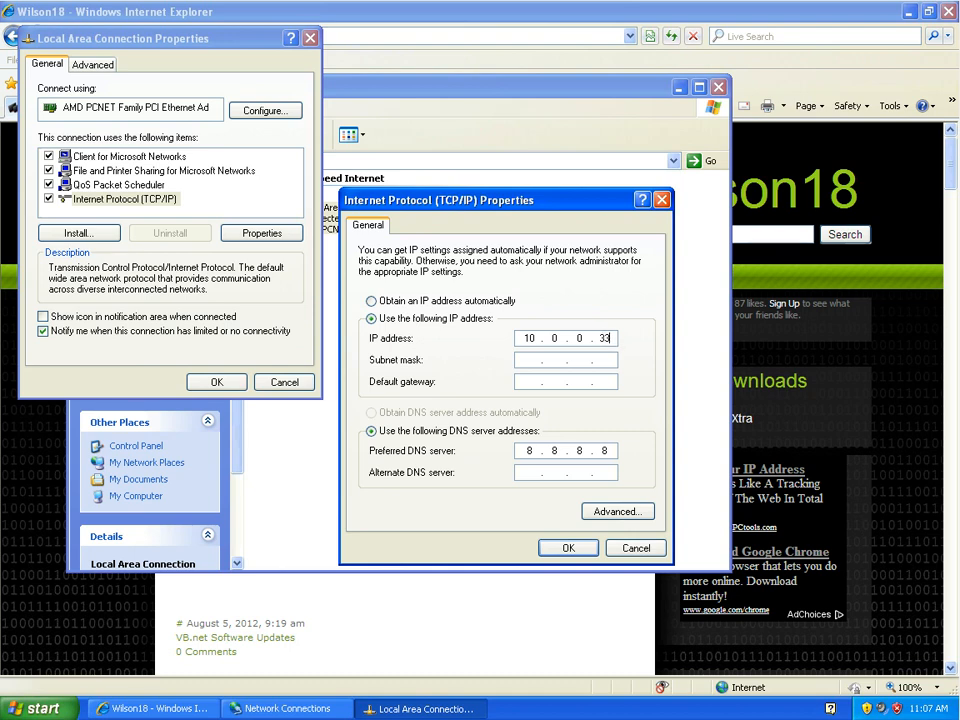
{"action": "left_click", "coordinate": [566, 360]}
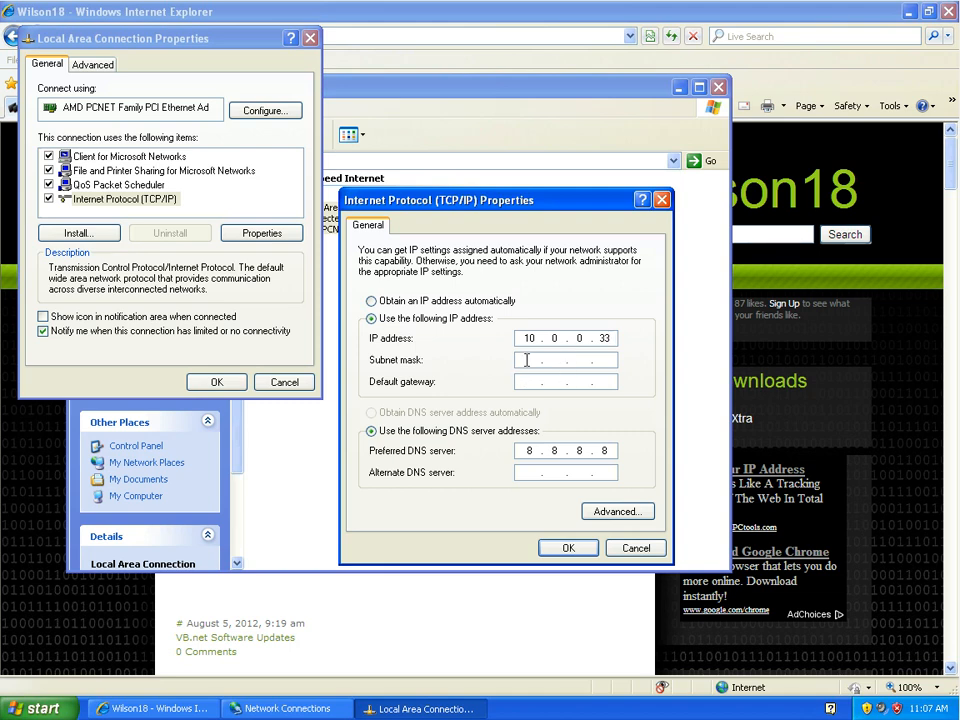
{"action": "type", "text": "255.0.0.0"}
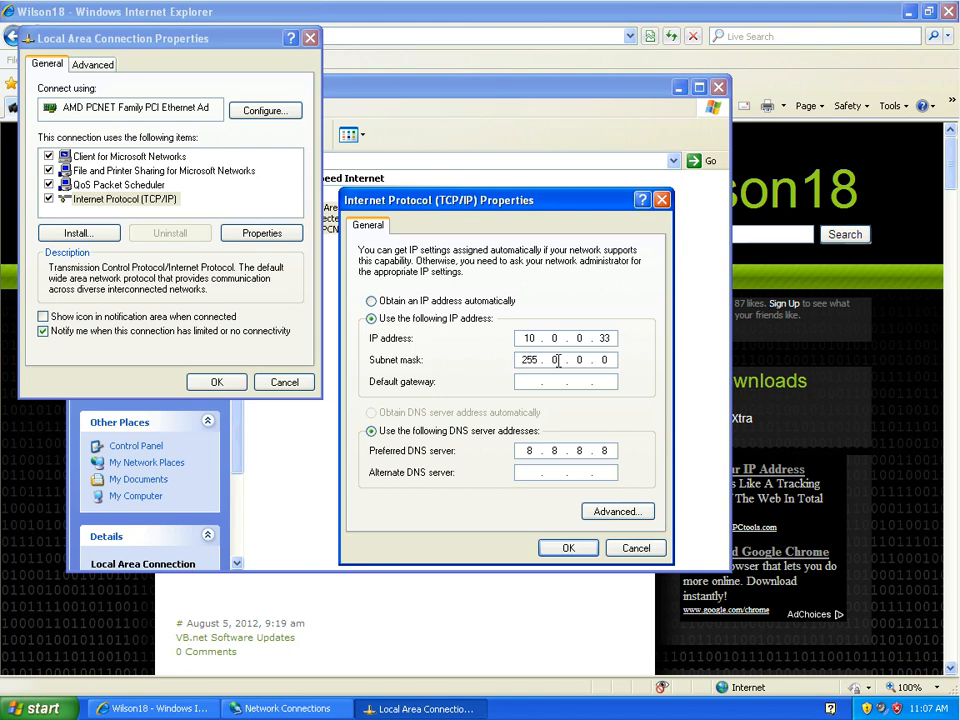
{"action": "type", "text": "255.255.2.0"}
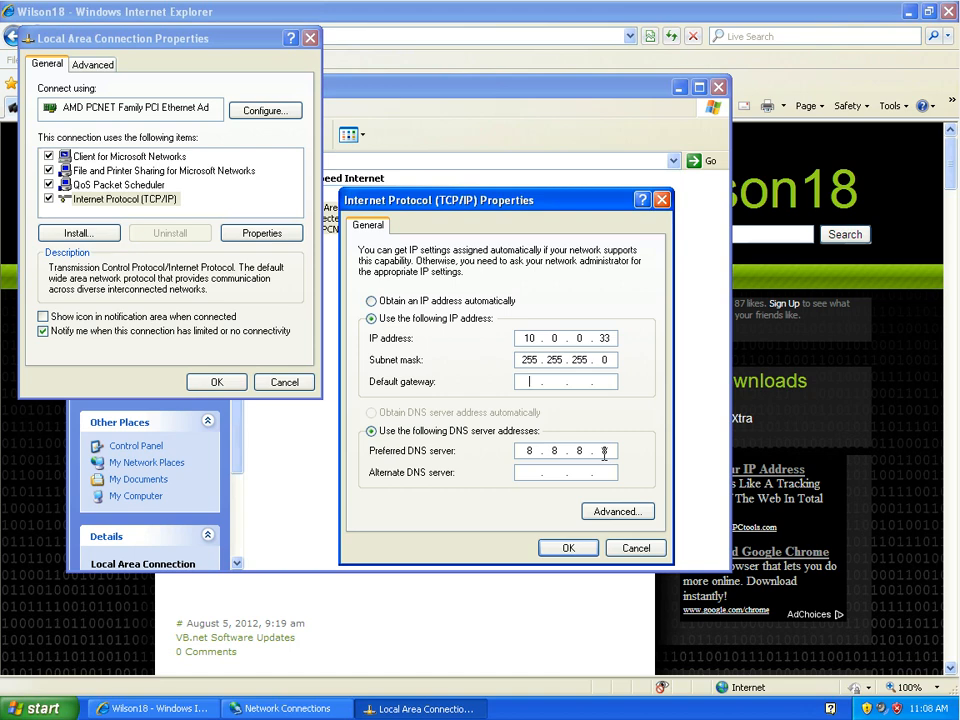
- Enter default gateway 10.0.0.1 and preferred DNS server 8.8.8.8
{"action": "type", "text": "10.0.0.1"}
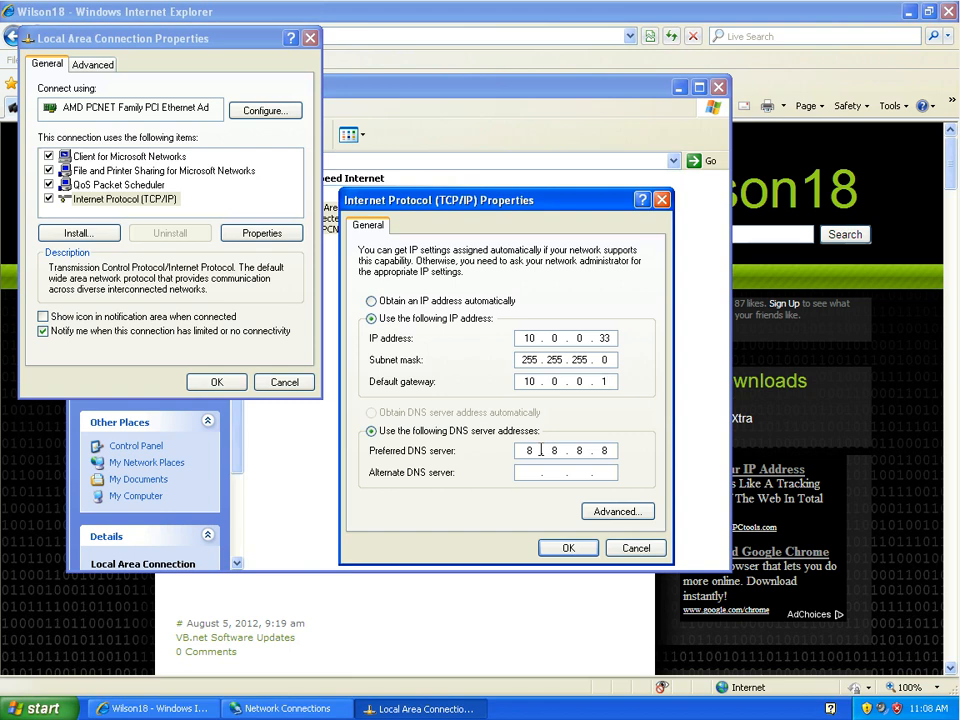
{"action": "type", "text": "1"}
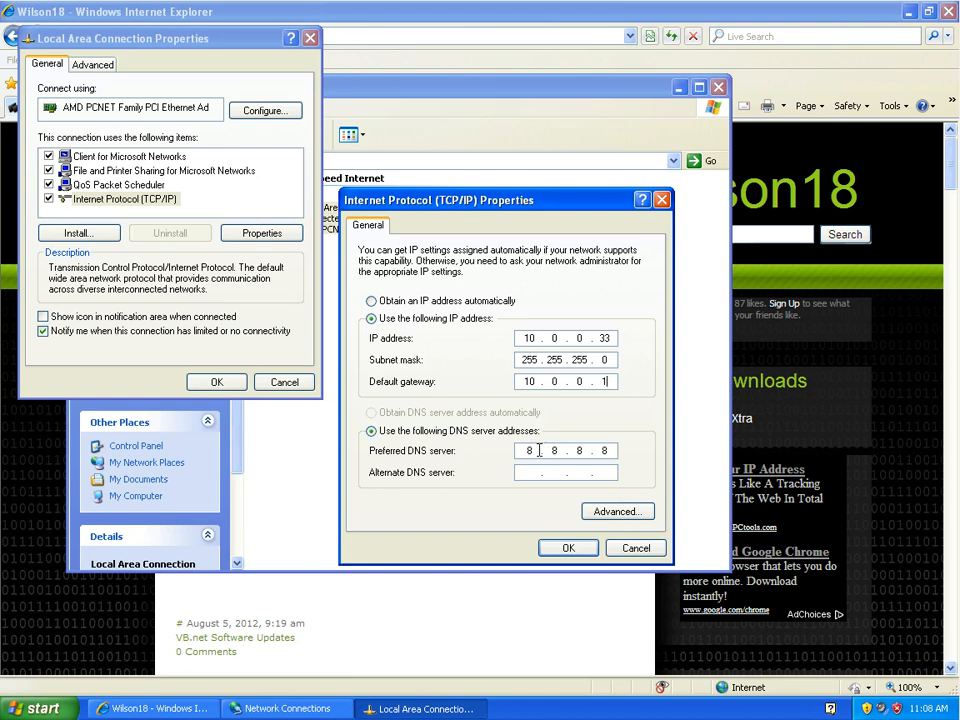
{"action": "right_click", "coordinate": [530, 450]}
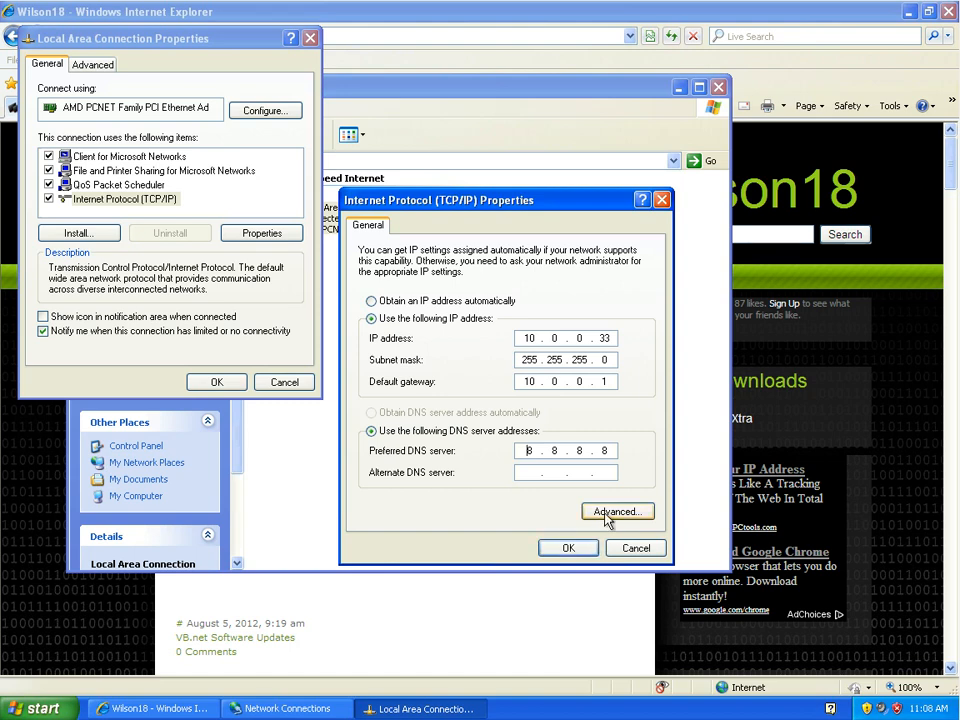
{"action": "left_click", "coordinate": [616, 512]}
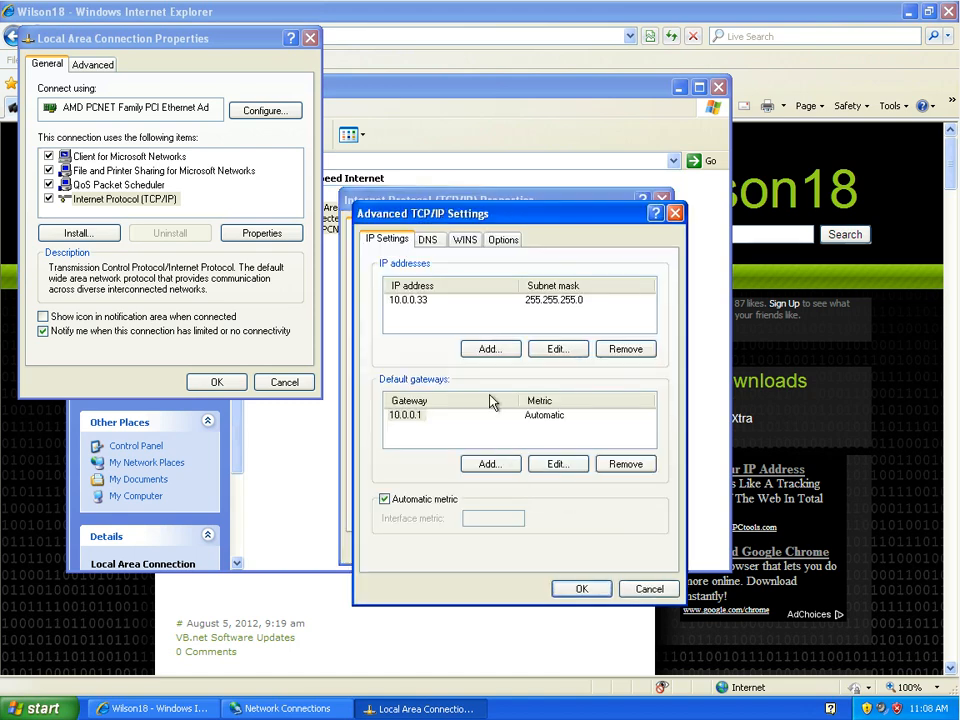
{"action": "left_click", "coordinate": [490, 348]}
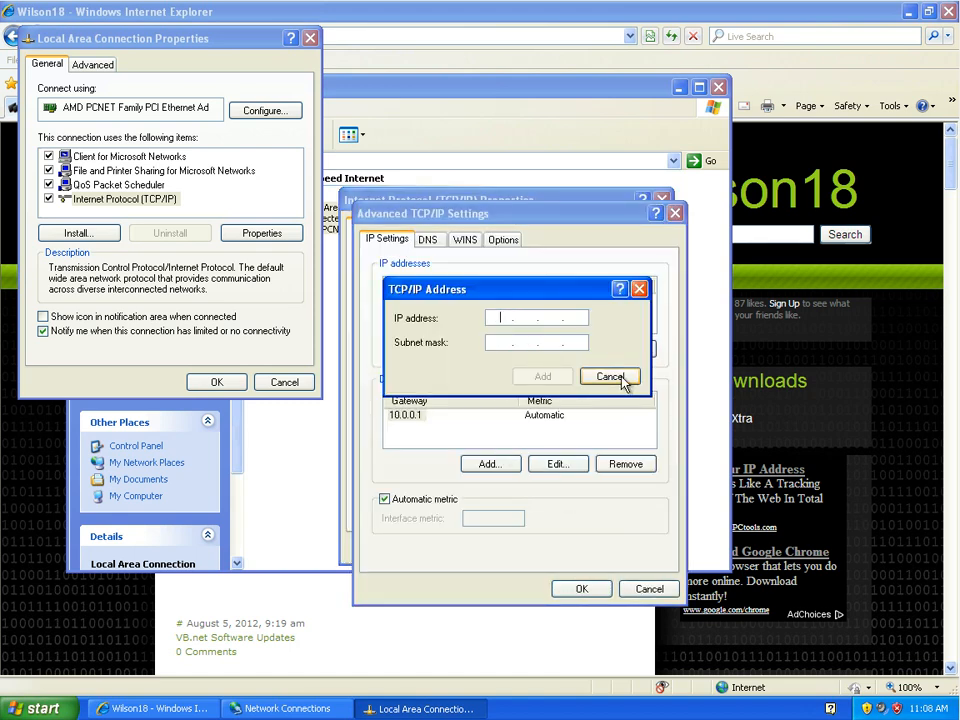
{"action": "left_click", "coordinate": [610, 376]}
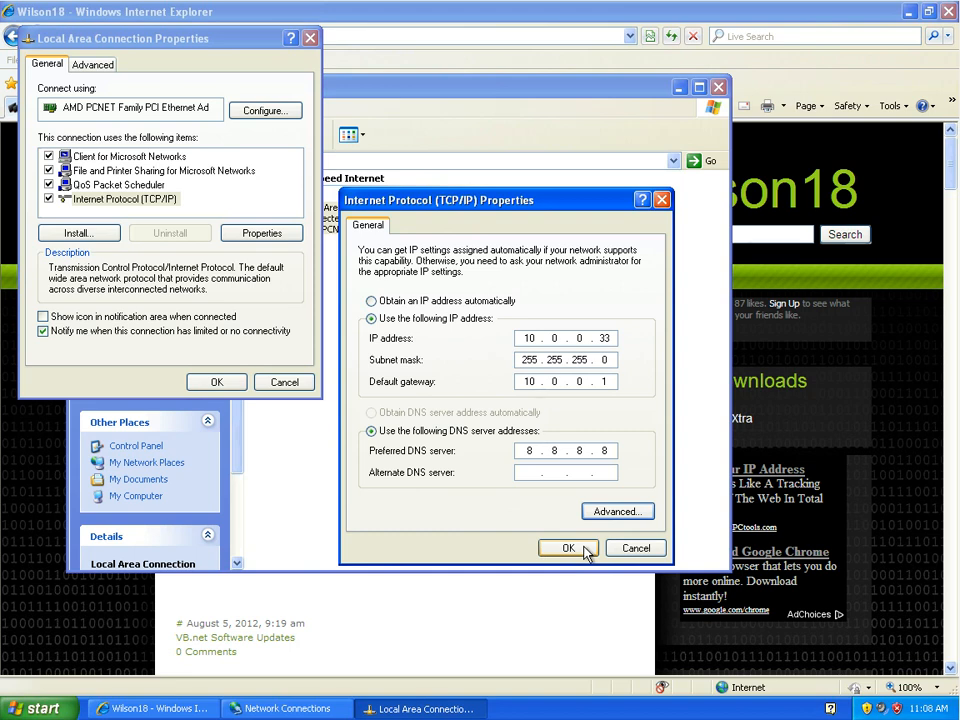
- Confirm with OK in both TCP/IP Properties and Local Area Connection Properties
{"action": "left_click", "coordinate": [568, 548]}
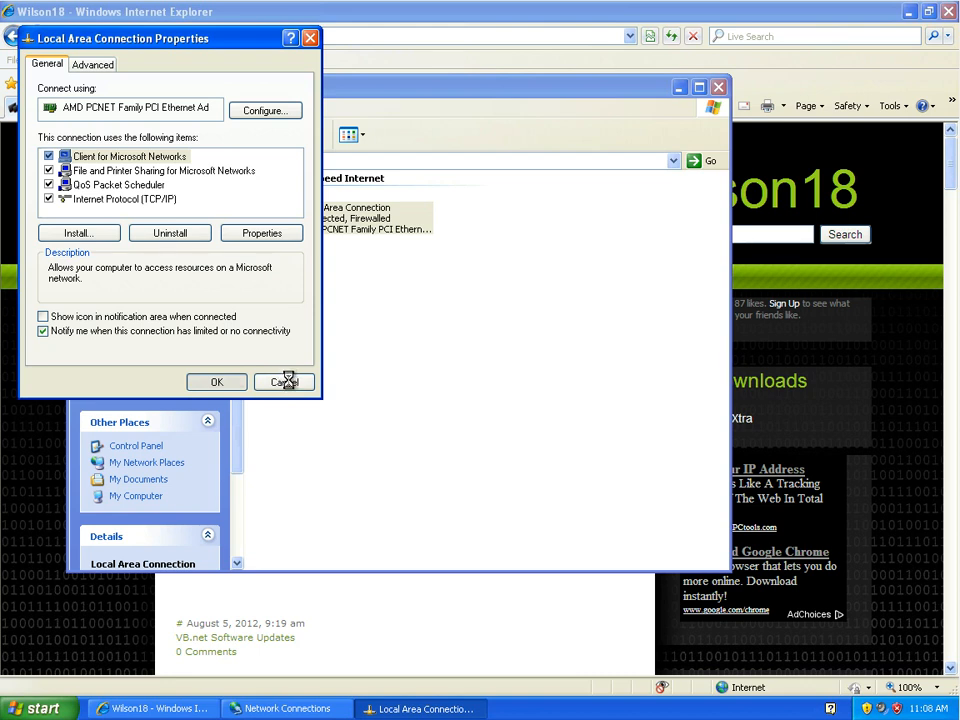
{"action": "mouse_move", "coordinate": [356, 388]}
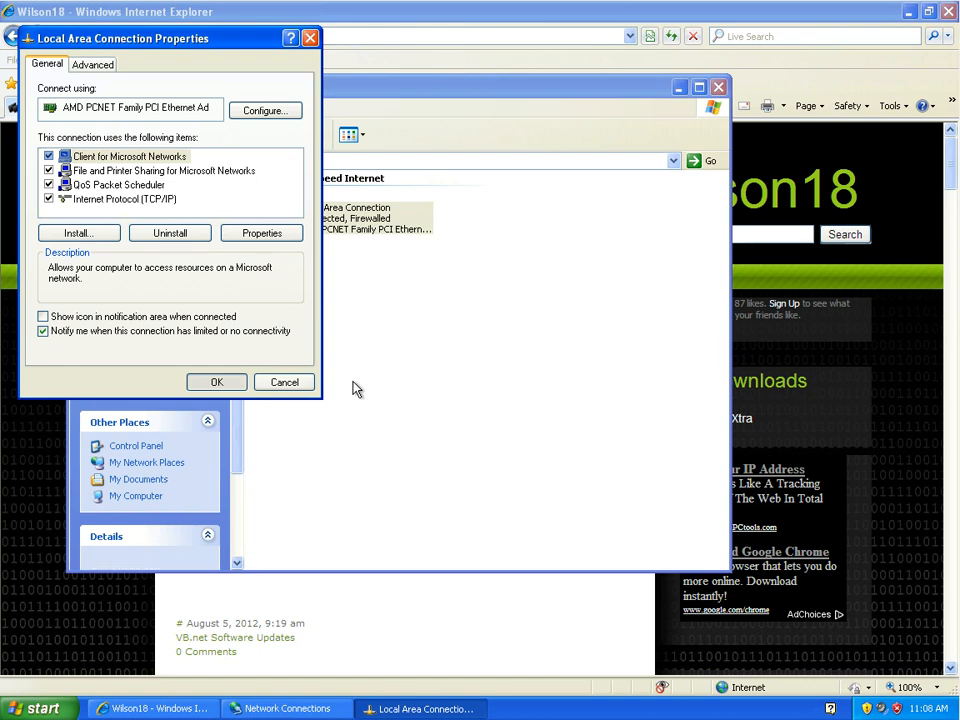
{"action": "left_click", "coordinate": [284, 382]}
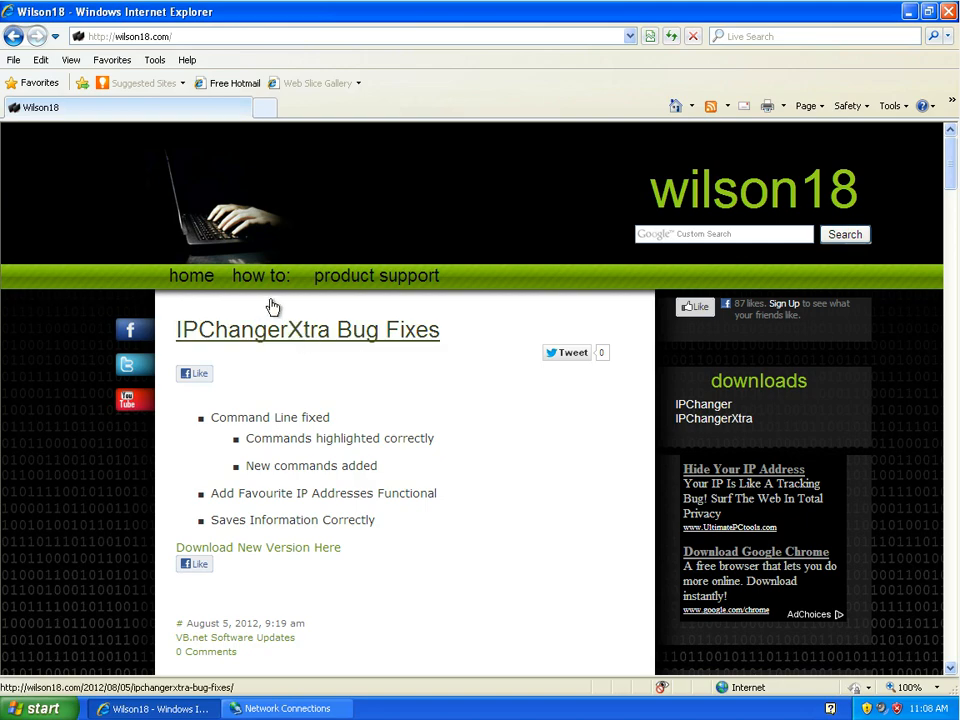
- Follow the 'how to:' navigation link to the wilson18 Windows Networking guides page
{"action": "left_click", "coordinate": [376, 276]}
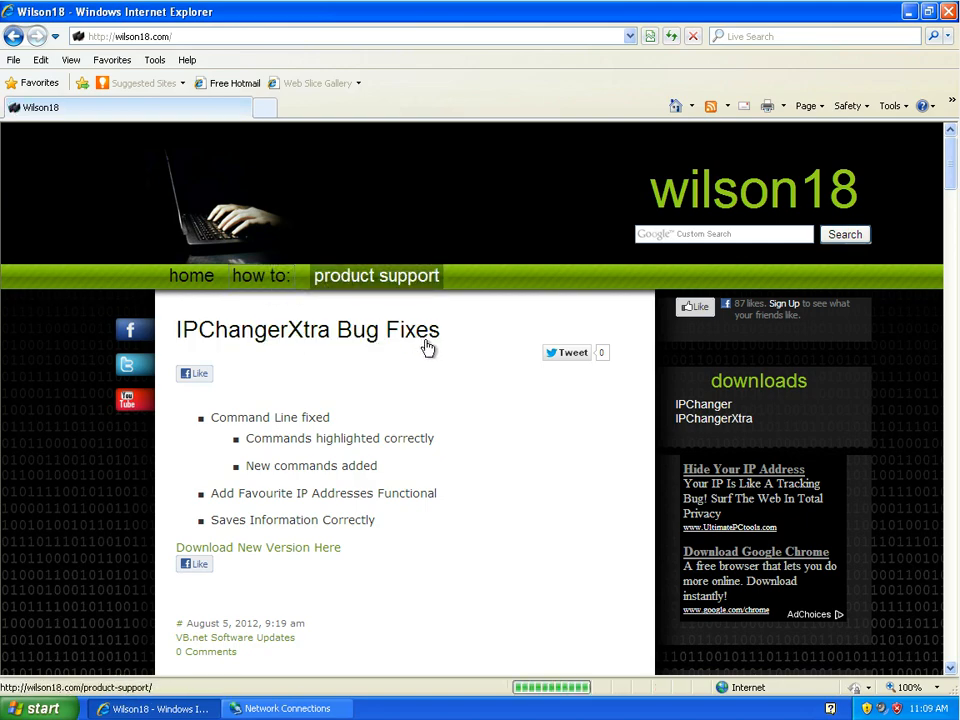
{"action": "left_click", "coordinate": [260, 276]}
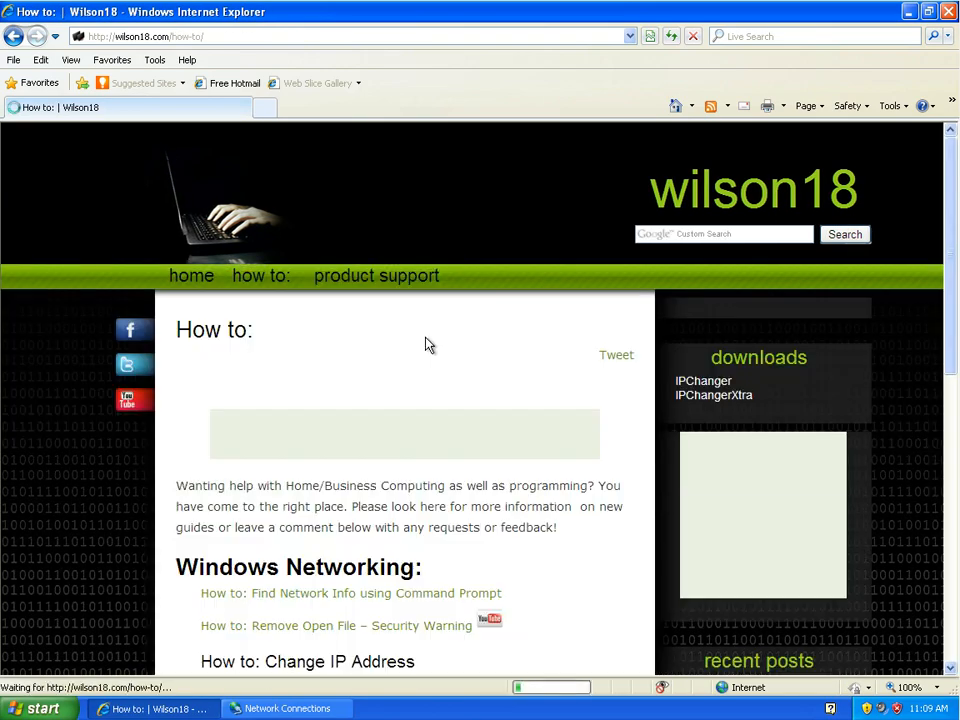